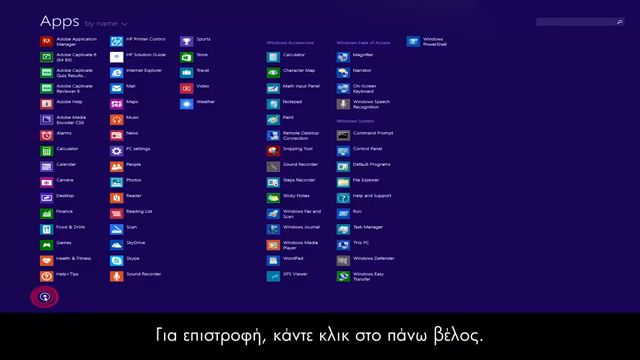
Close the Apps view with the bottom-left up arrow to return to the Start screen tiles
{"action": "left_click", "coordinate": [44, 298]}
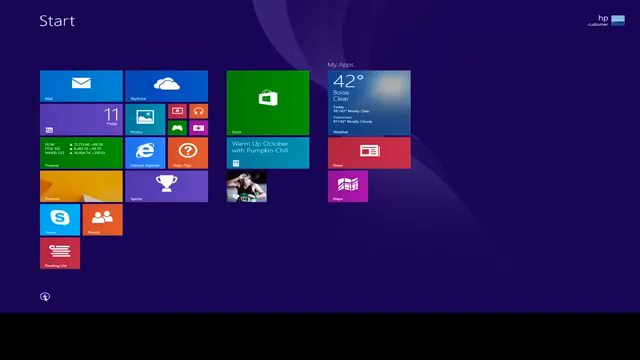
Search the Start screen for 'Internet Explorer' and launch the top app result
{"action": "type", "text": "Internet Explorer"}
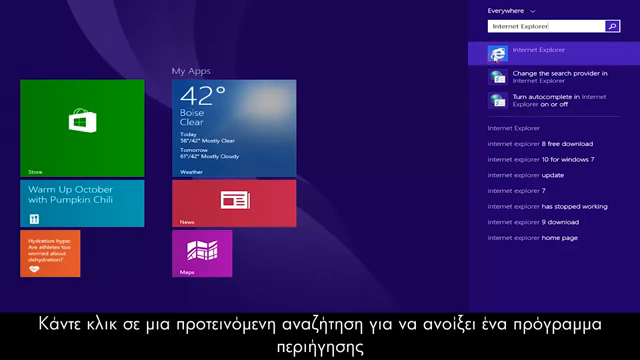
{"action": "left_click", "coordinate": [540, 52]}
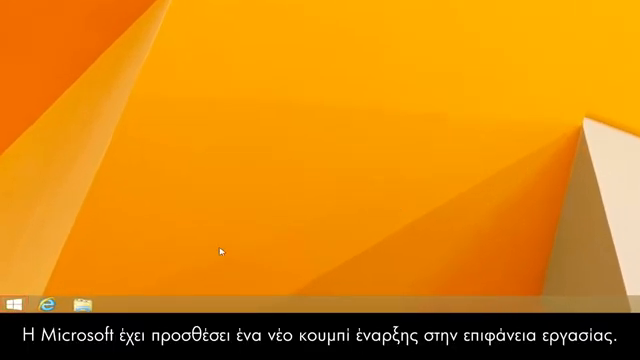
Right-click an empty spot on the desktop taskbar to show its context menu
{"action": "right_click", "coordinate": [12, 302]}
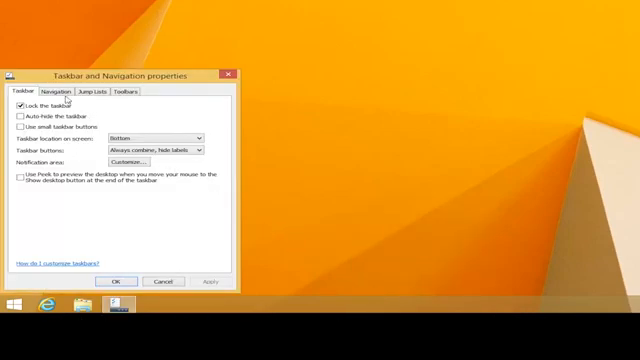
Switch Taskbar and Navigation properties to the Navigation tab for corner and Start screen options
{"action": "left_click", "coordinate": [74, 92]}
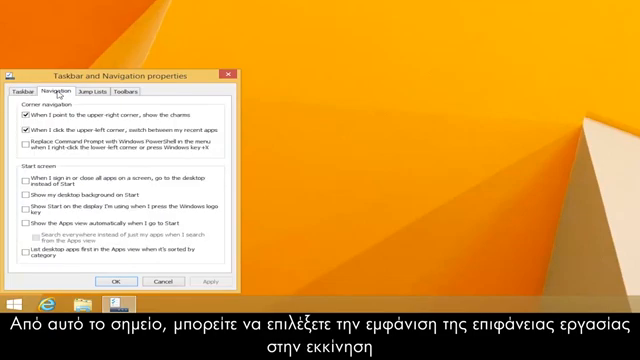